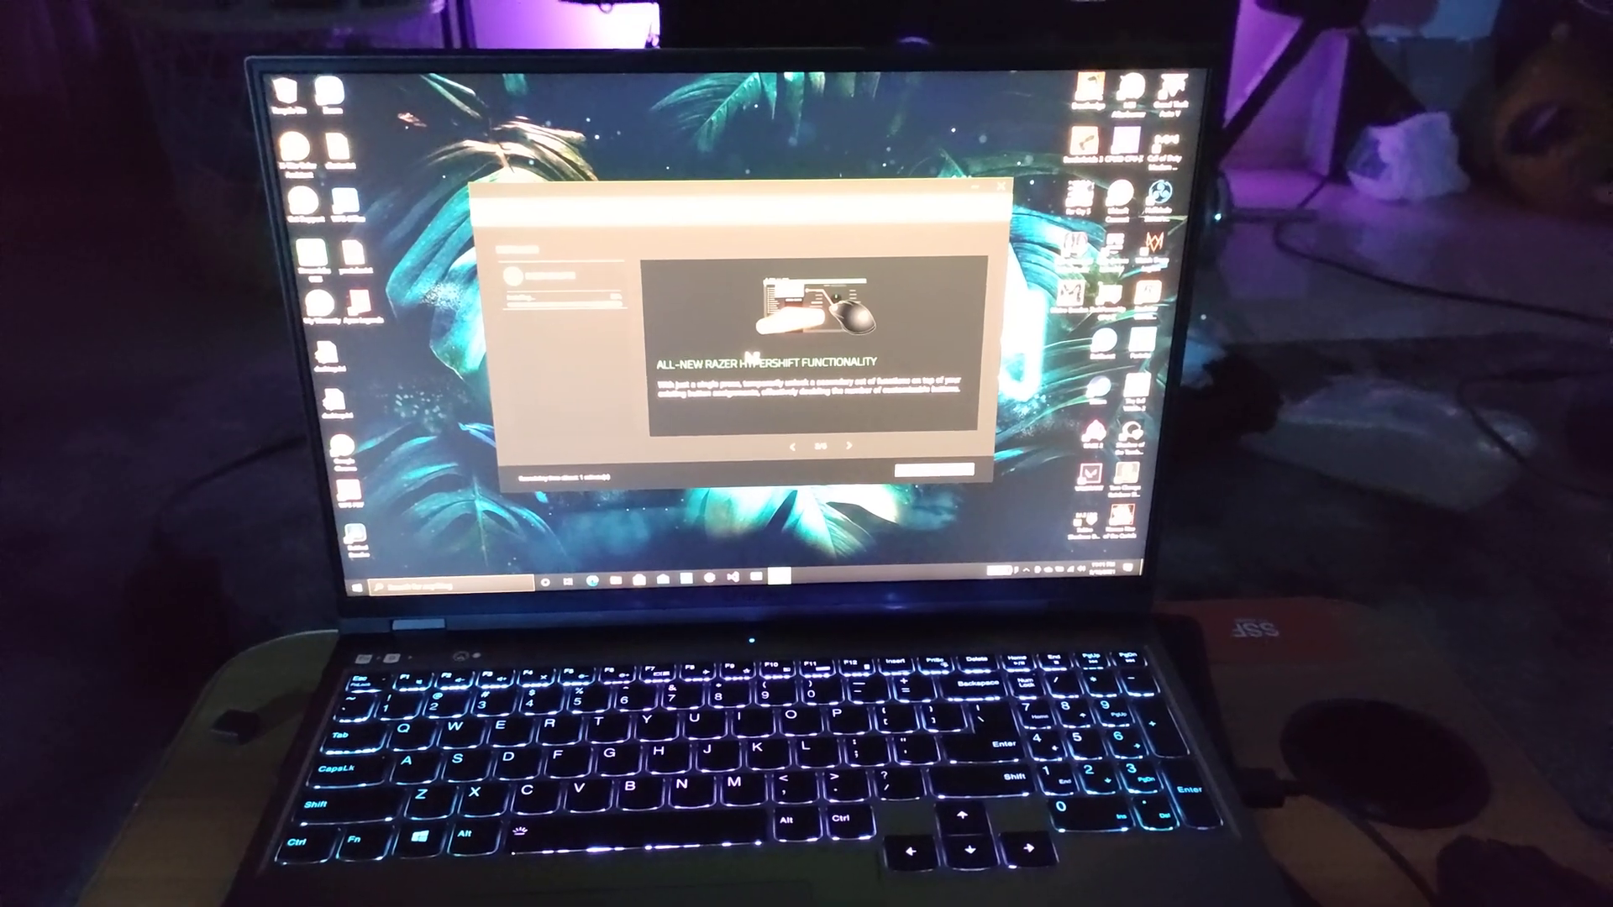
Step: Advance past the Hypershift and Infinitely Customizable slides to Advanced Macro Capabilities
{"action": "left_click", "coordinate": [847, 453]}
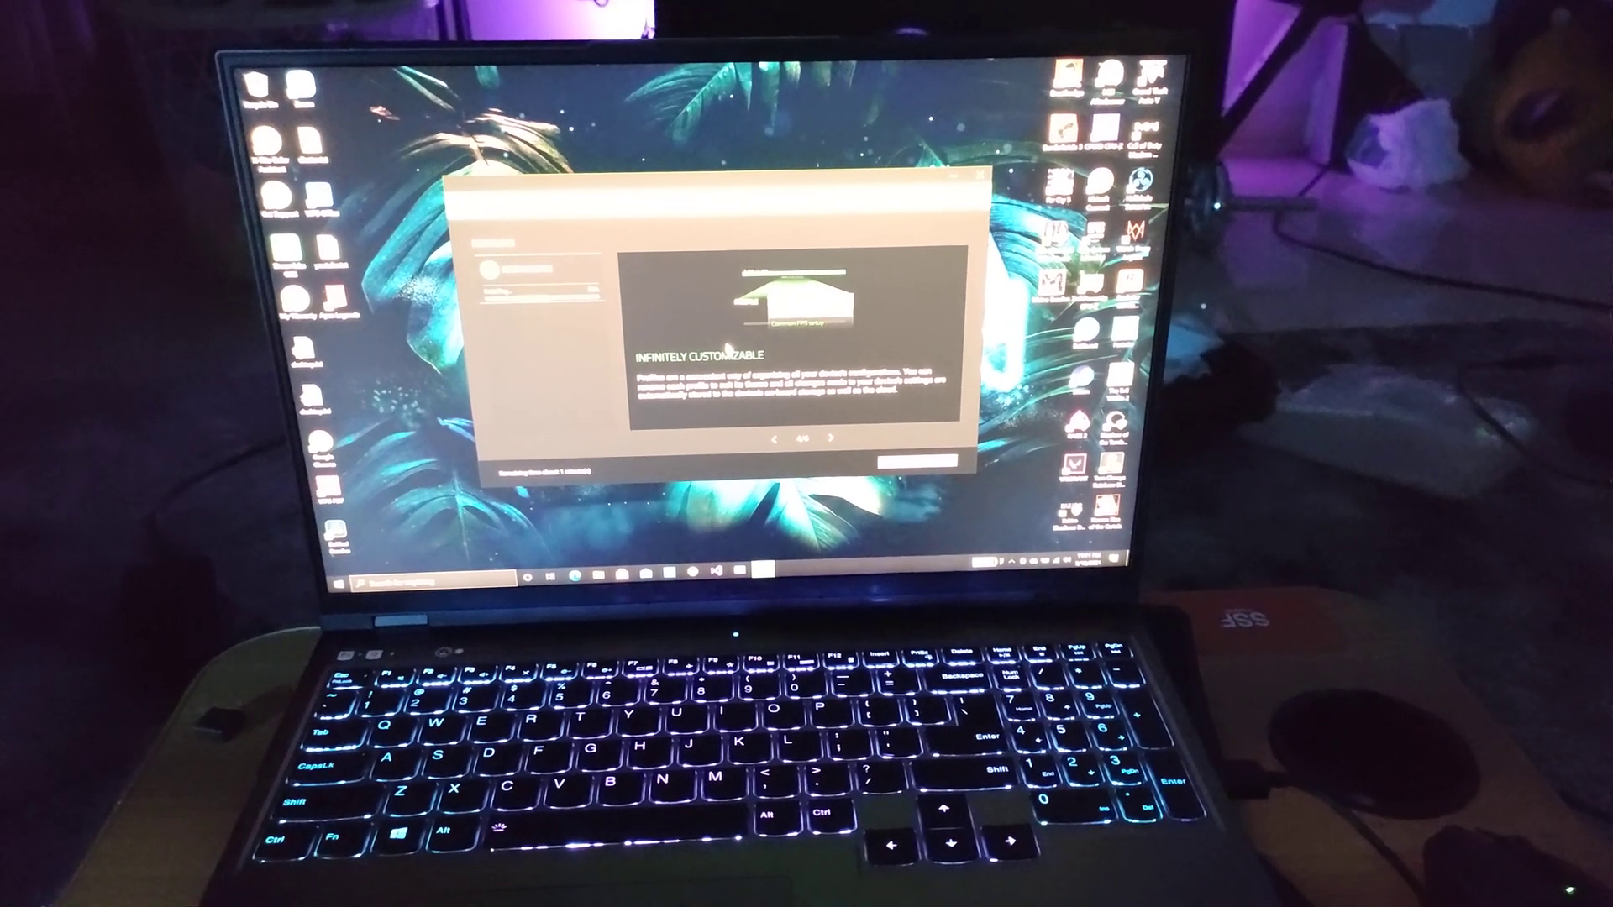
{"action": "left_click", "coordinate": [839, 440]}
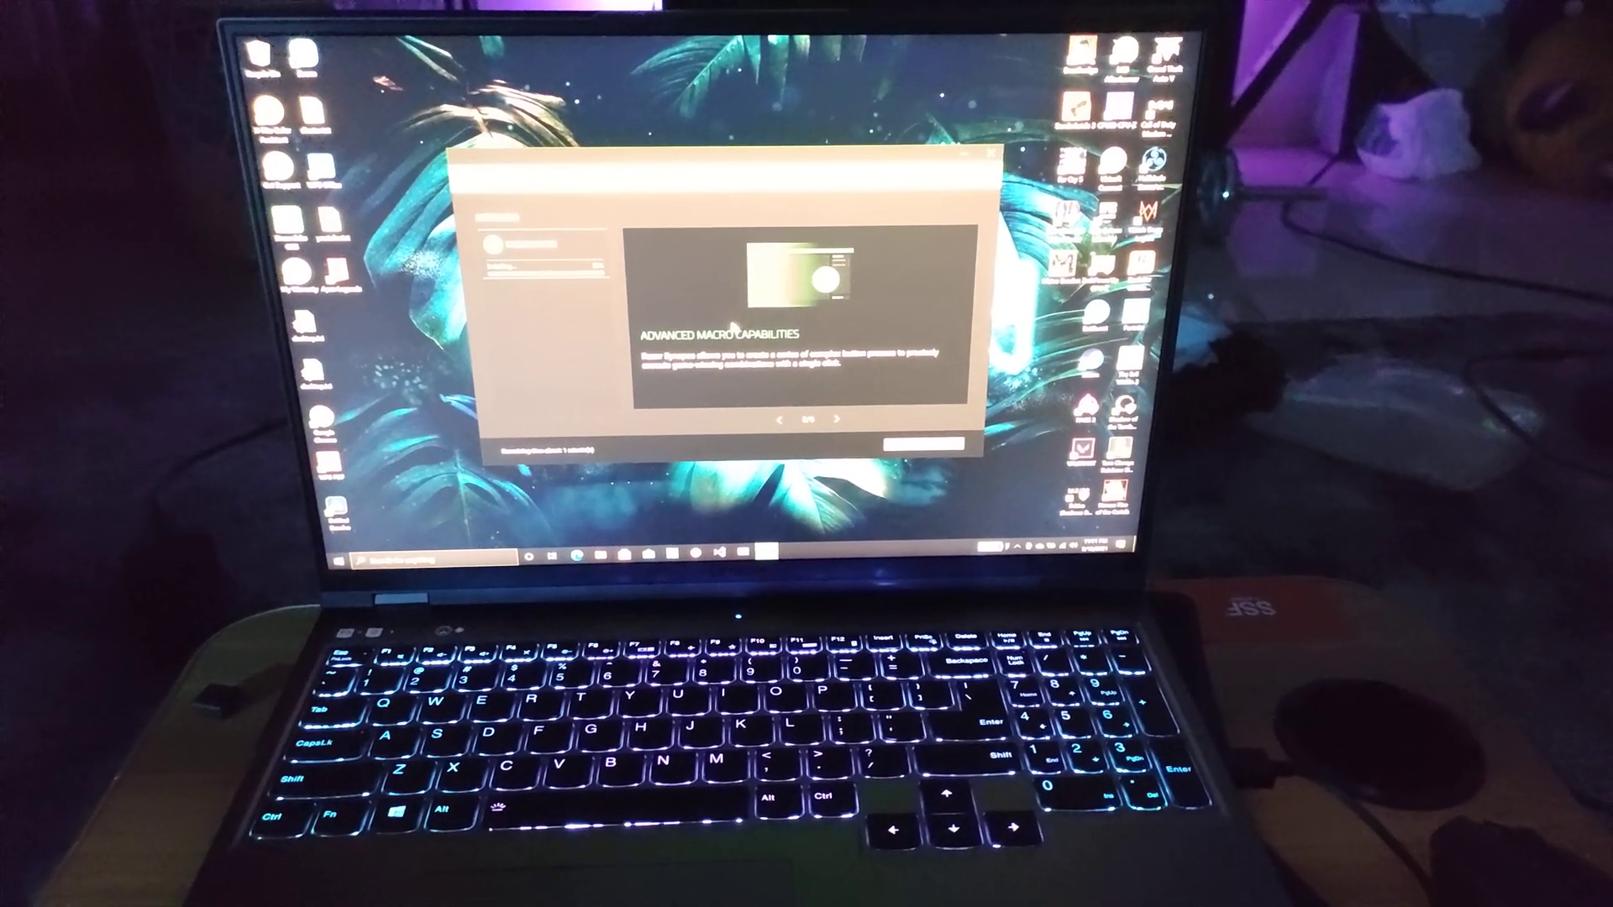